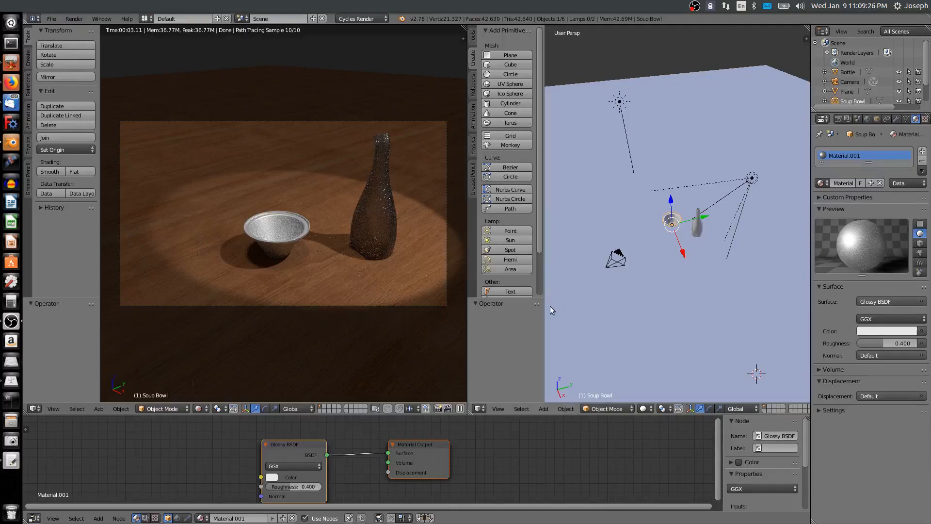
mouse_move(291, 223)
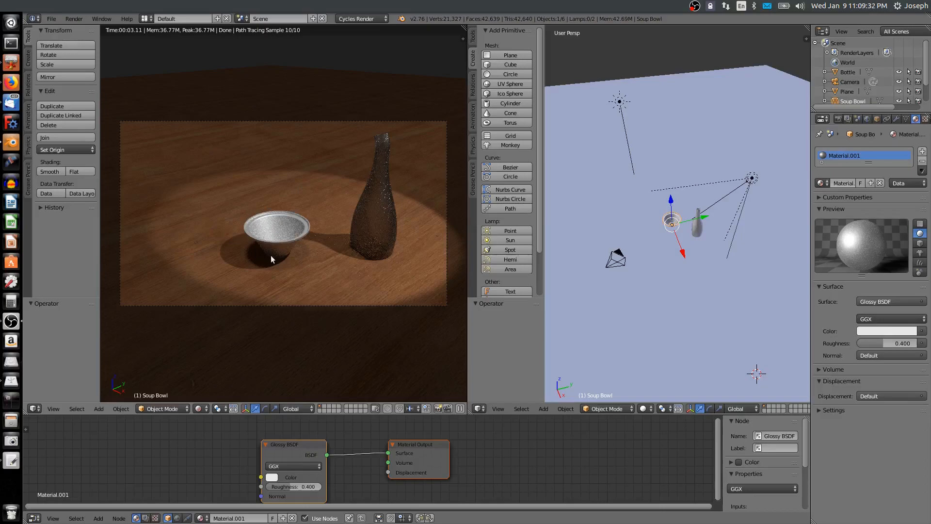
mouse_move(275, 204)
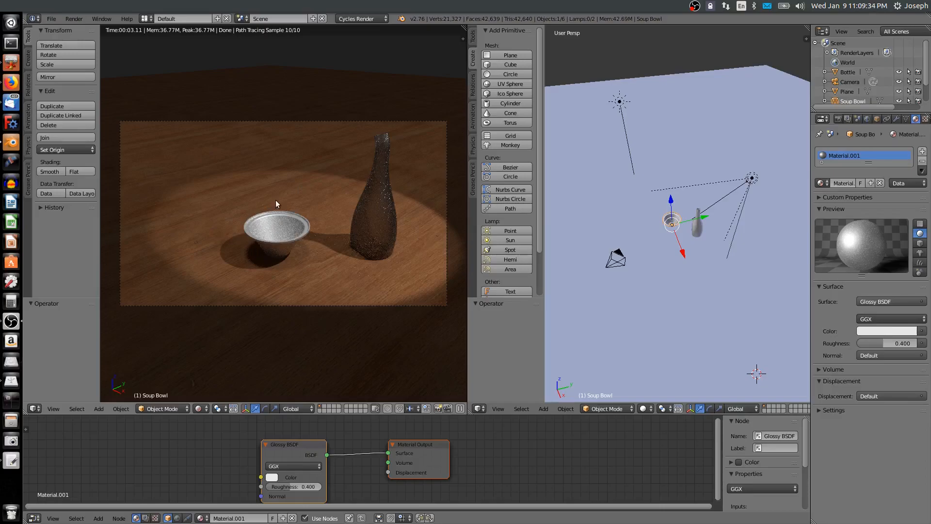
mouse_move(224, 197)
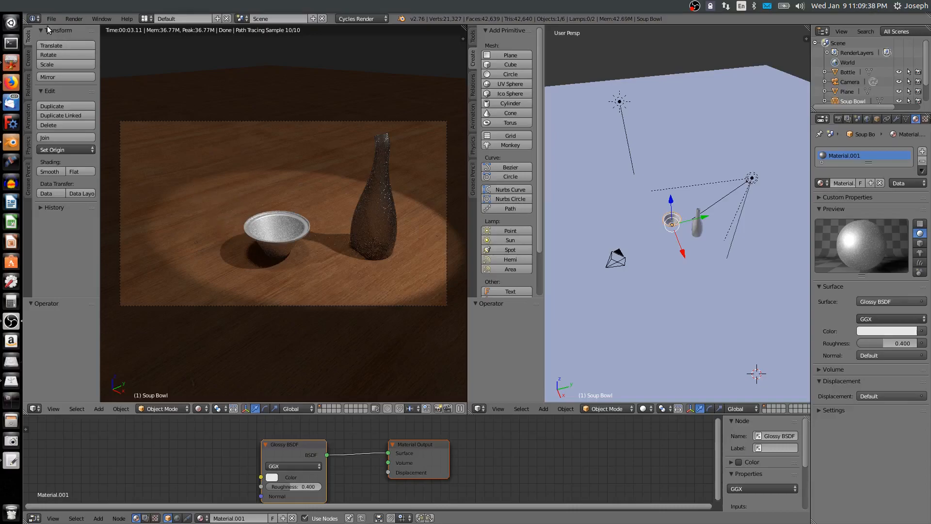
Step: Import the spoon FBX model into the scene via File > Import
click(52, 18)
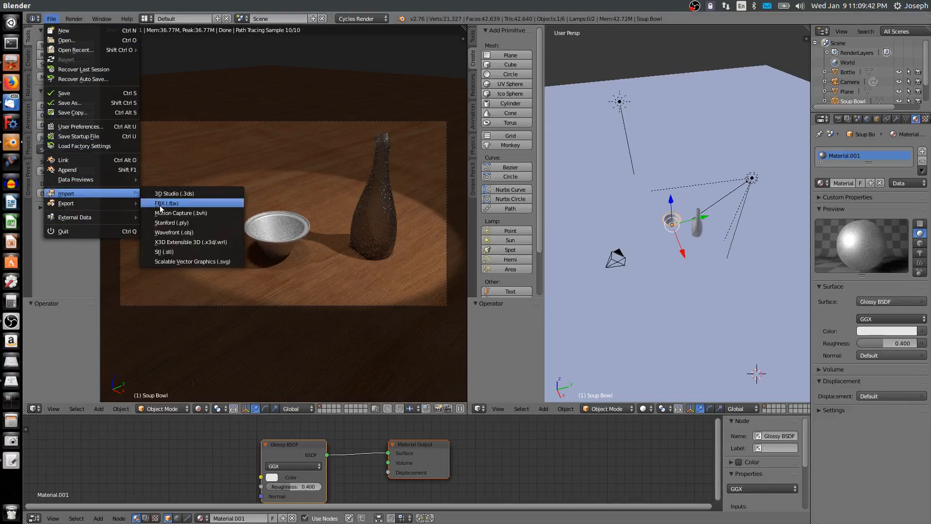
click(165, 251)
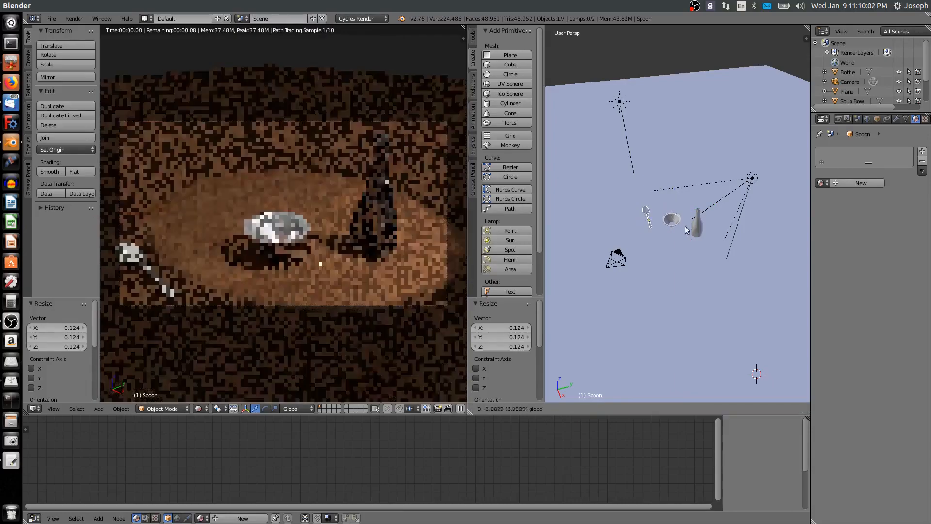
Step: Move and rotate the spoon so it lies flat on the table beside the bowl
drag(686, 231, 665, 235)
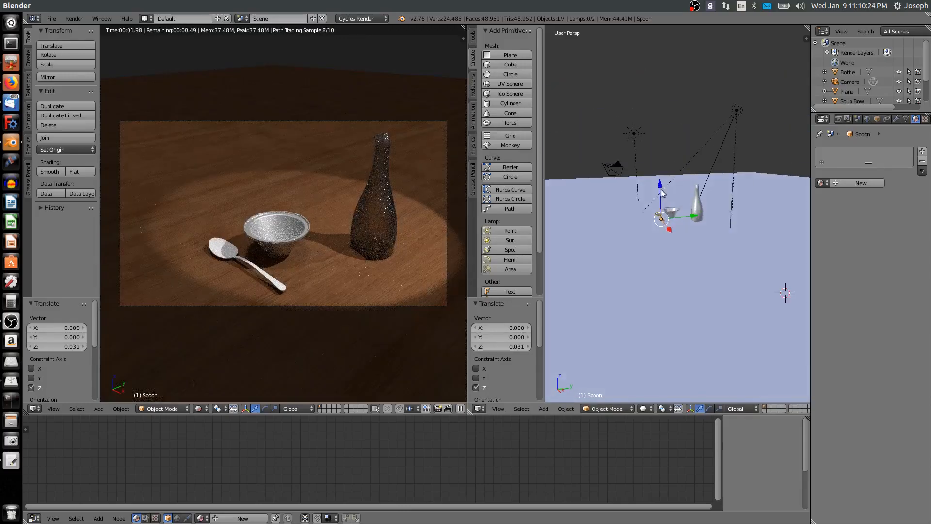
scroll(up, 3)
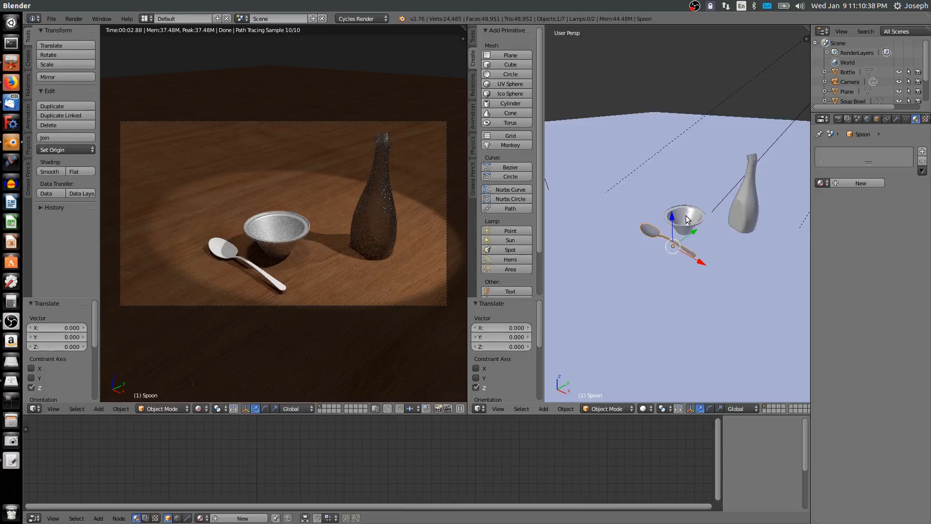
mouse_move(690, 221)
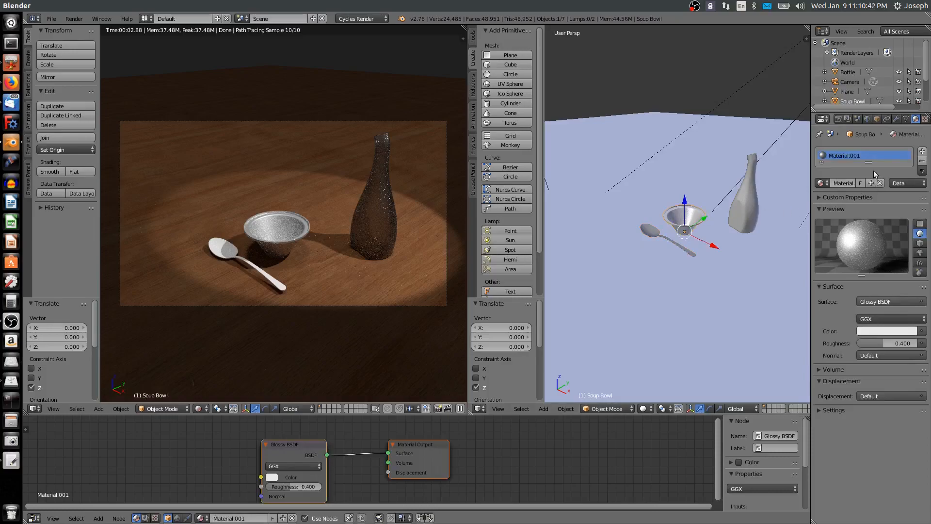
Step: Set the bowl's glossy distribution to Sharp, then change its surface shader to Diffuse BSDF
click(890, 319)
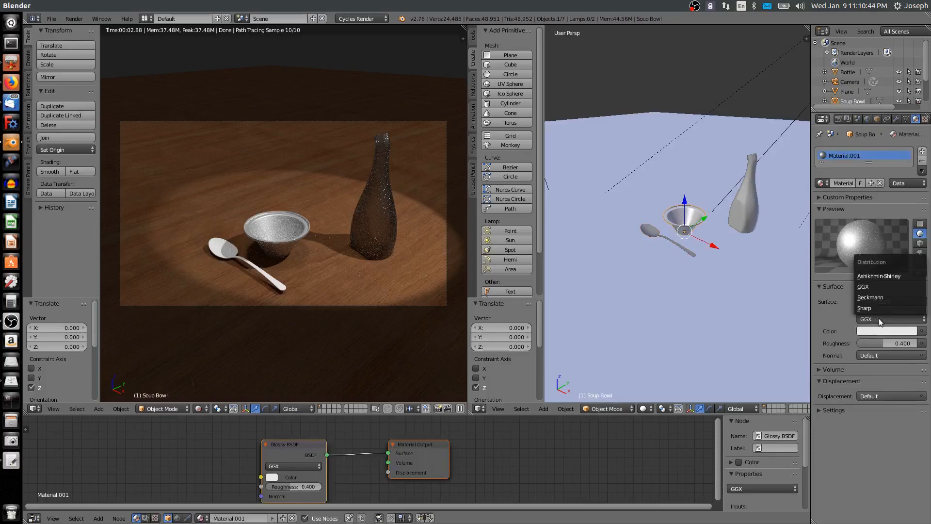
click(864, 308)
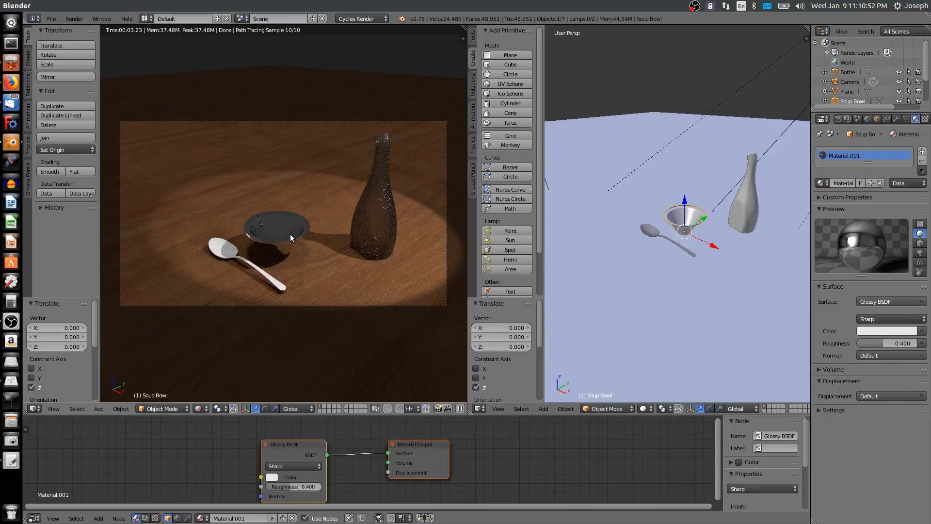
mouse_move(292, 256)
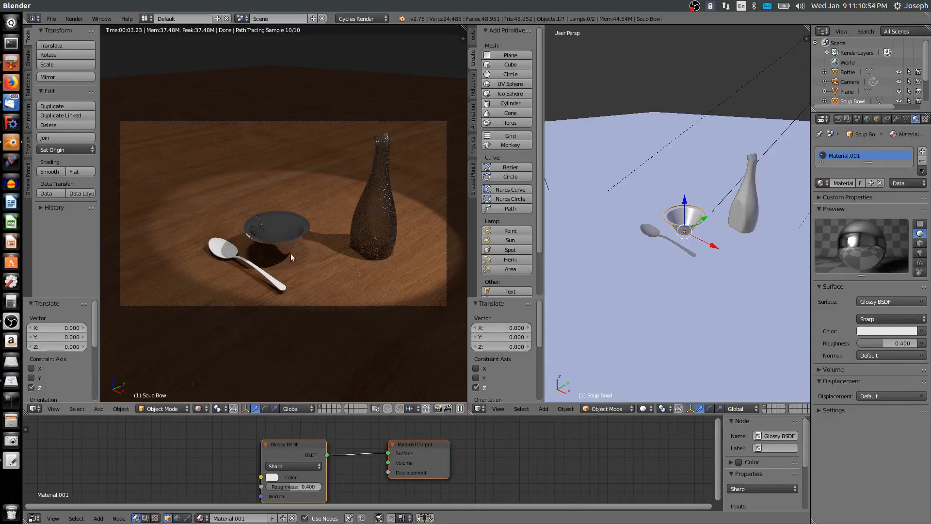
mouse_move(288, 231)
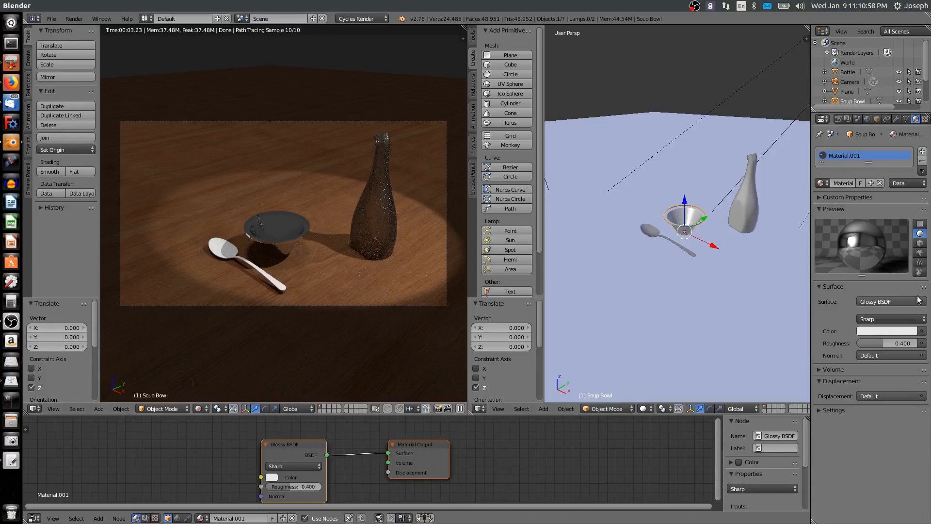
click(889, 301)
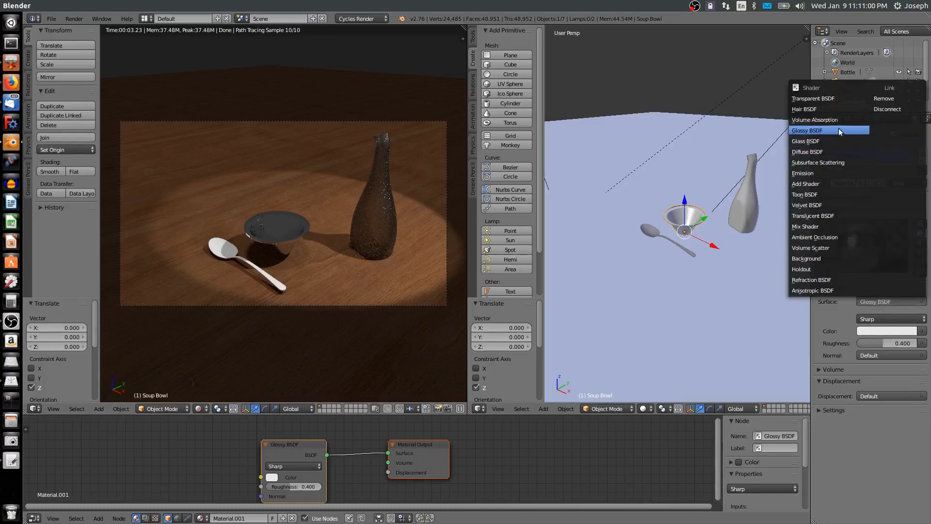
mouse_move(808, 151)
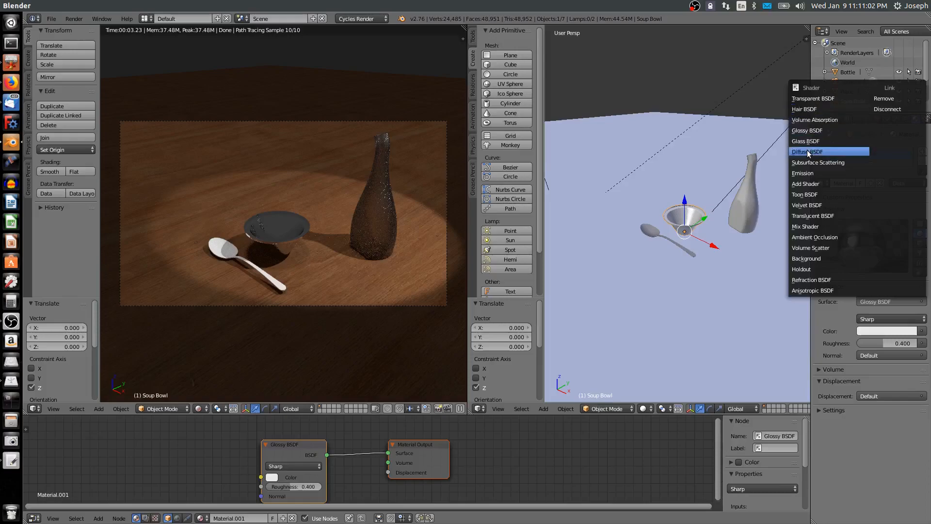
click(809, 151)
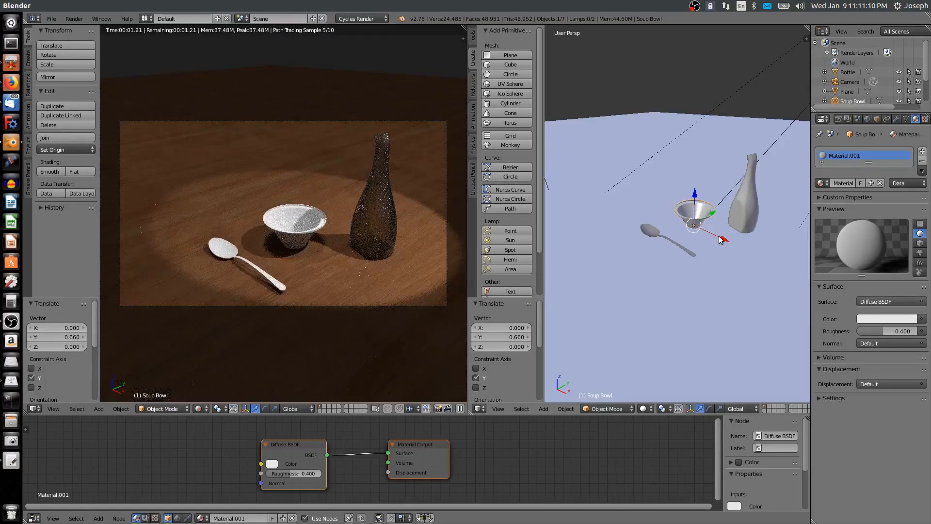
Step: Add a Glossy BSDF node below the Diffuse node and begin linking it toward Material Output
drag(693, 224, 719, 224)
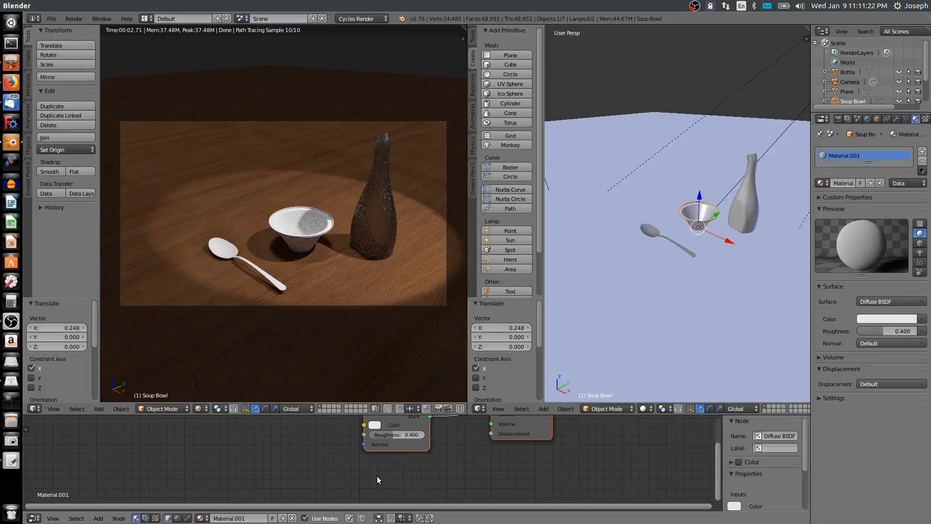
click(99, 518)
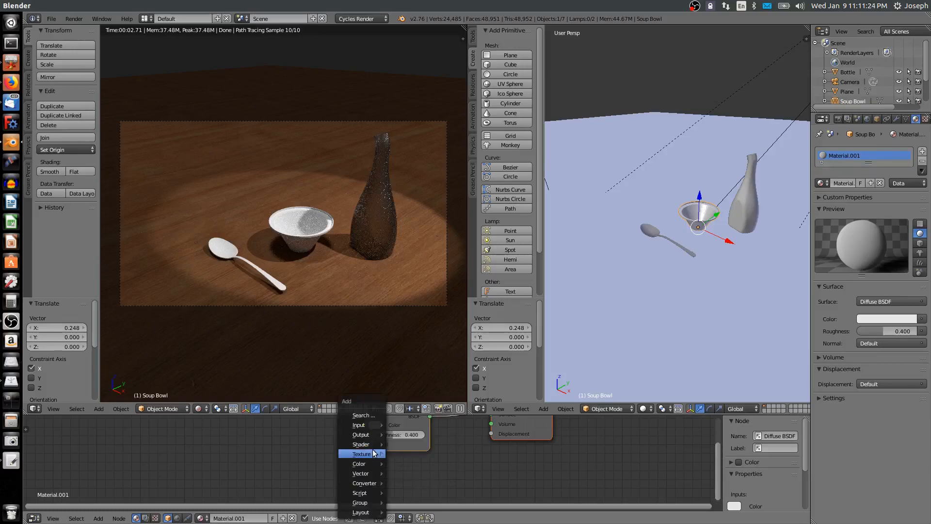
mouse_move(361, 444)
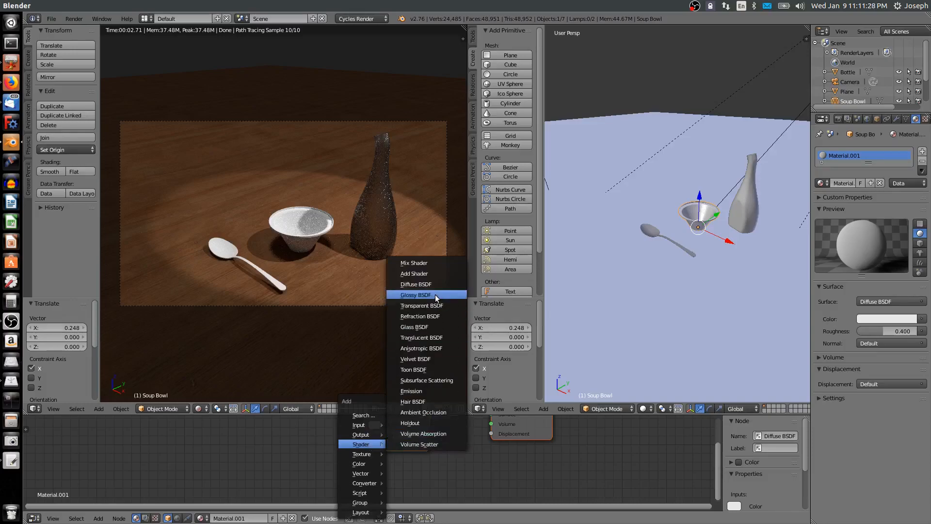
click(416, 295)
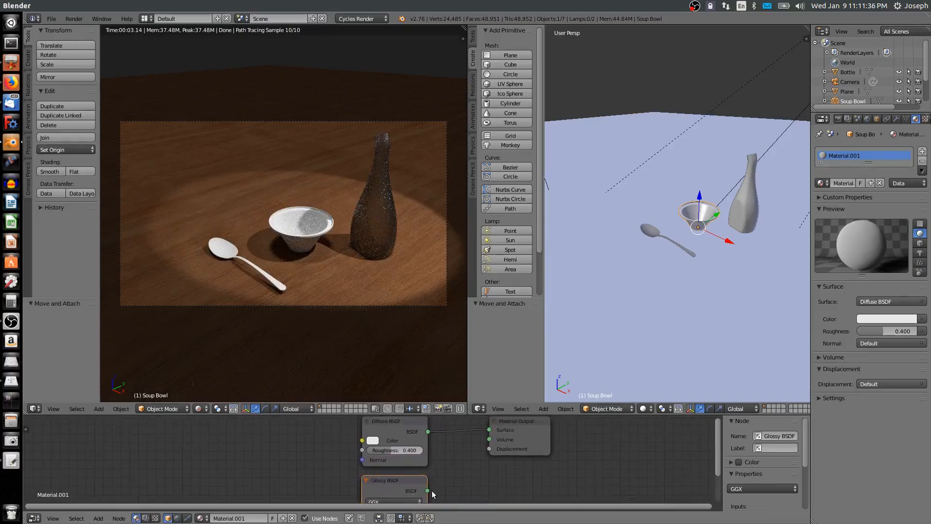
drag(427, 490, 489, 438)
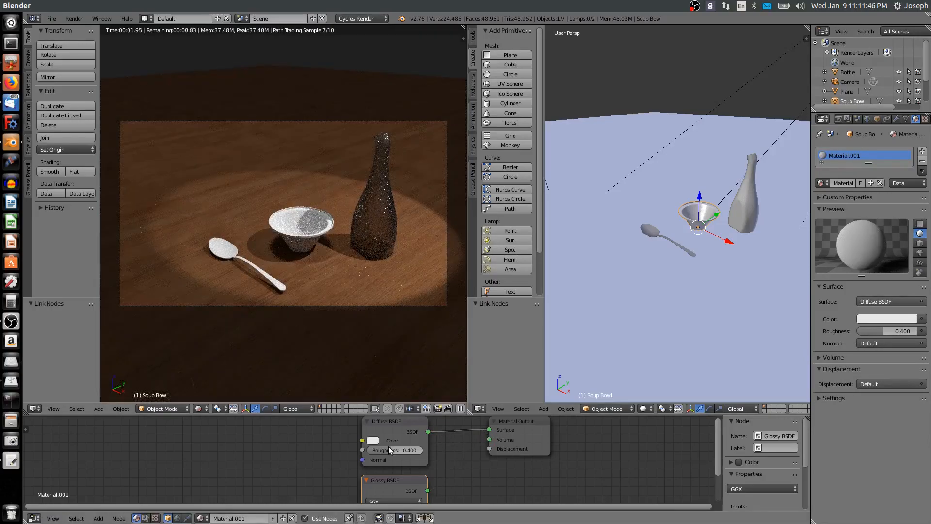
click(517, 421)
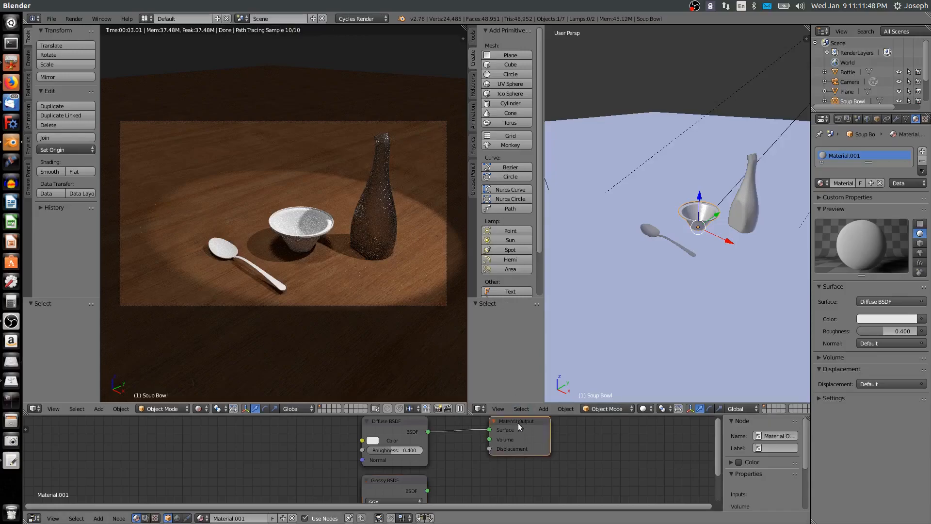
Step: Add a Mix Shader blending Diffuse and Glossy into the Material Output's Surface
drag(520, 428, 602, 457)
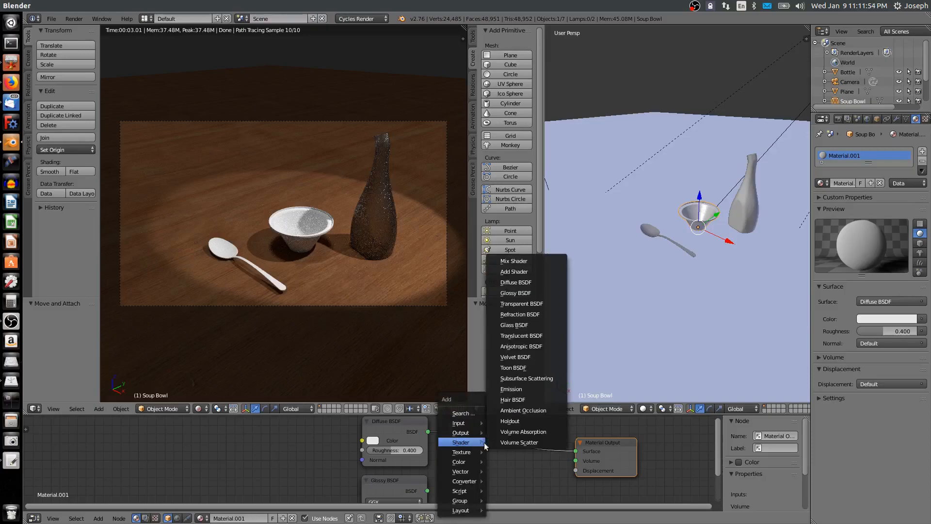
click(513, 261)
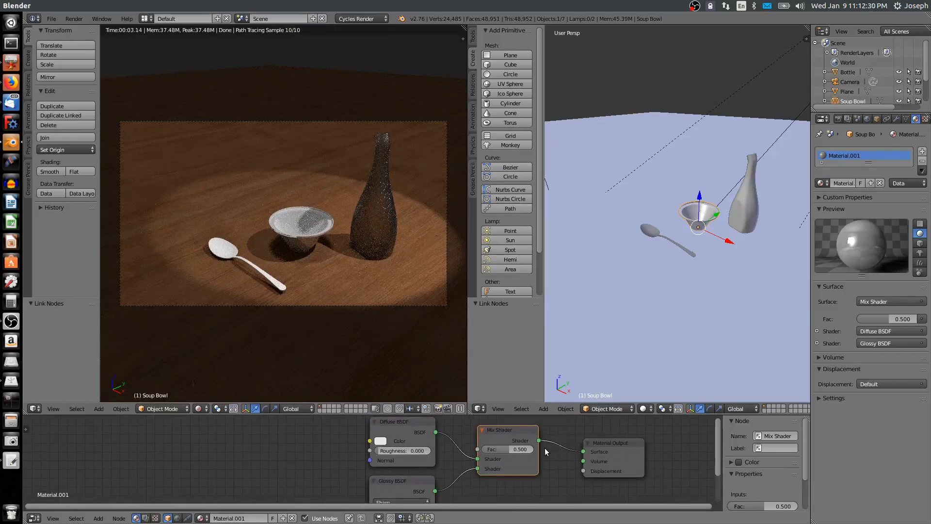
mouse_move(570, 442)
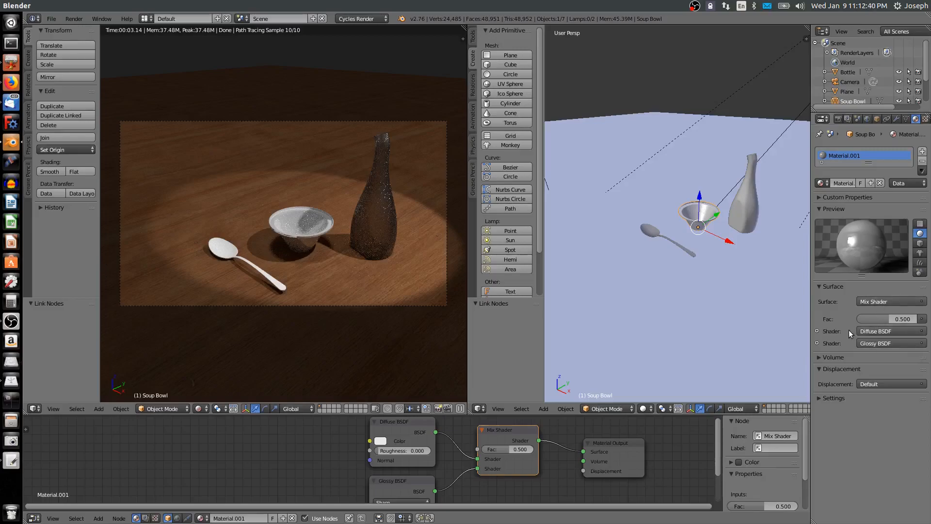
Step: Set the bowl's Diffuse BSDF colour to a pale beige and begin editing the mix factor
click(886, 343)
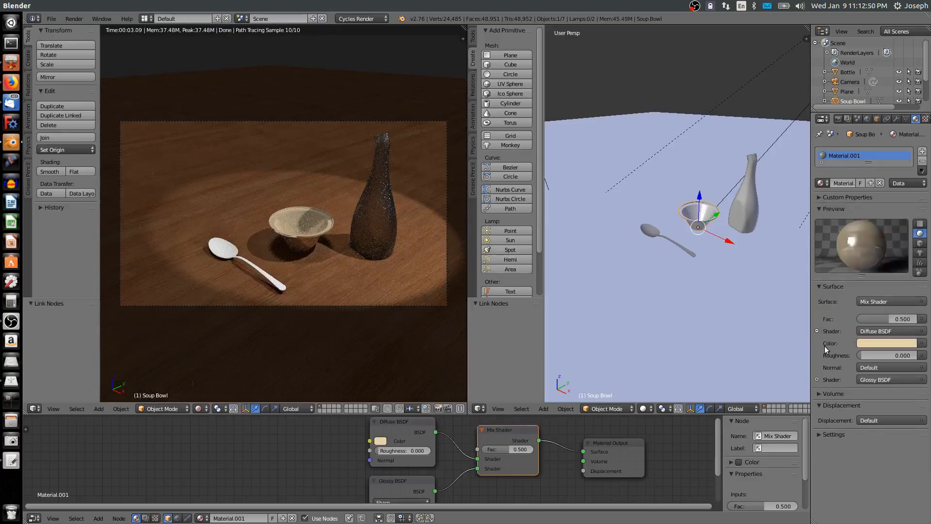
mouse_move(824, 334)
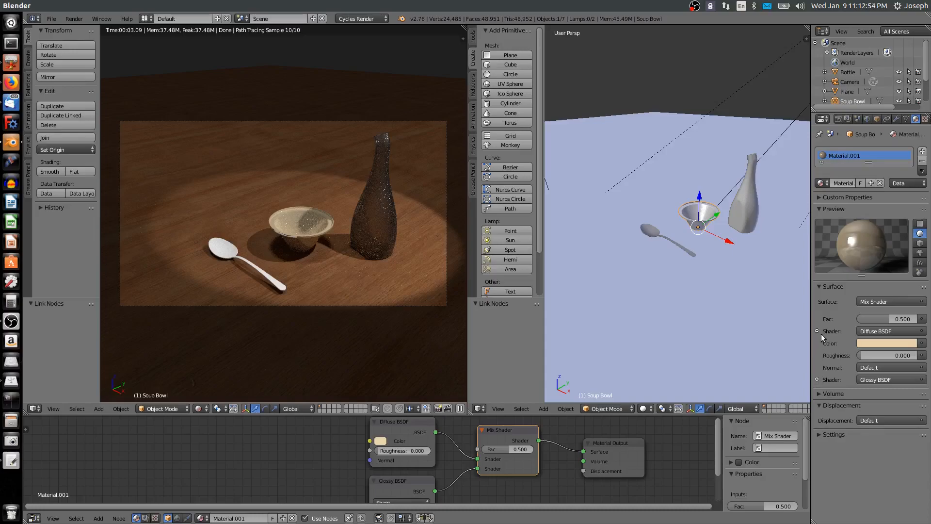
mouse_move(824, 366)
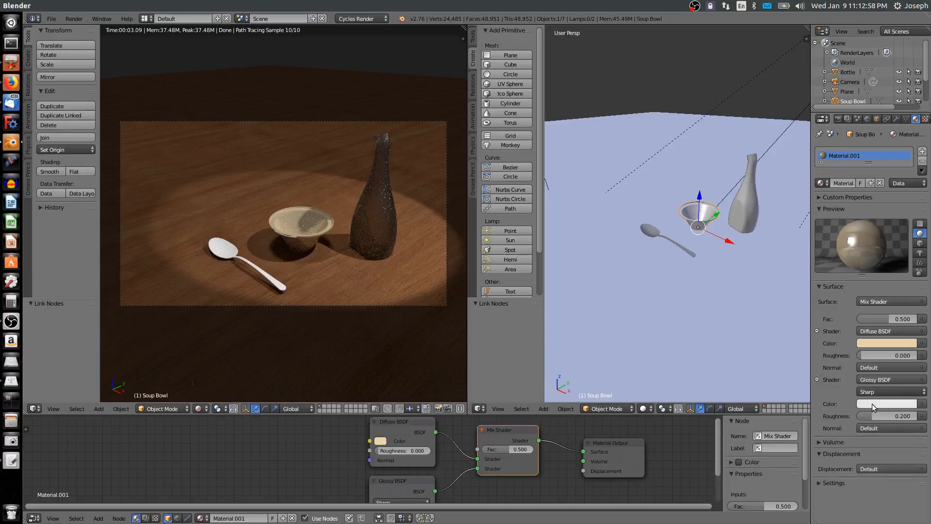
click(885, 404)
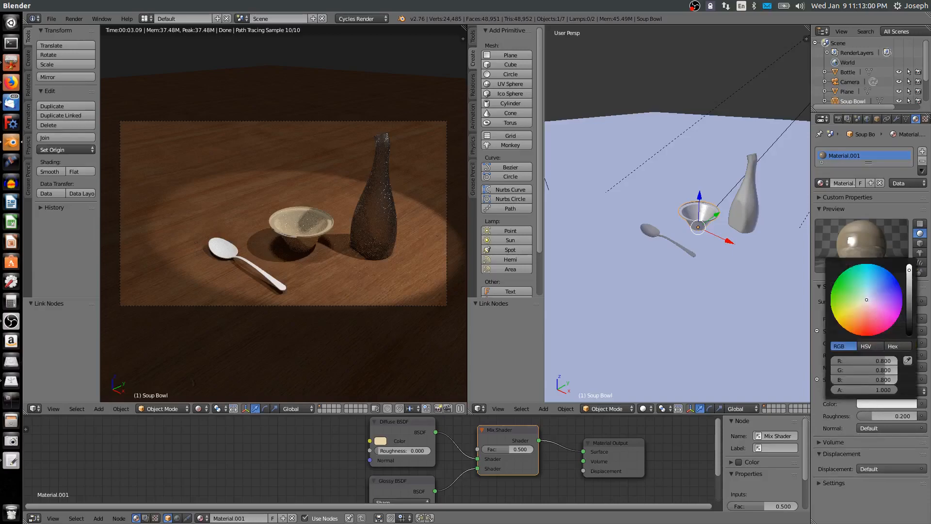
click(889, 292)
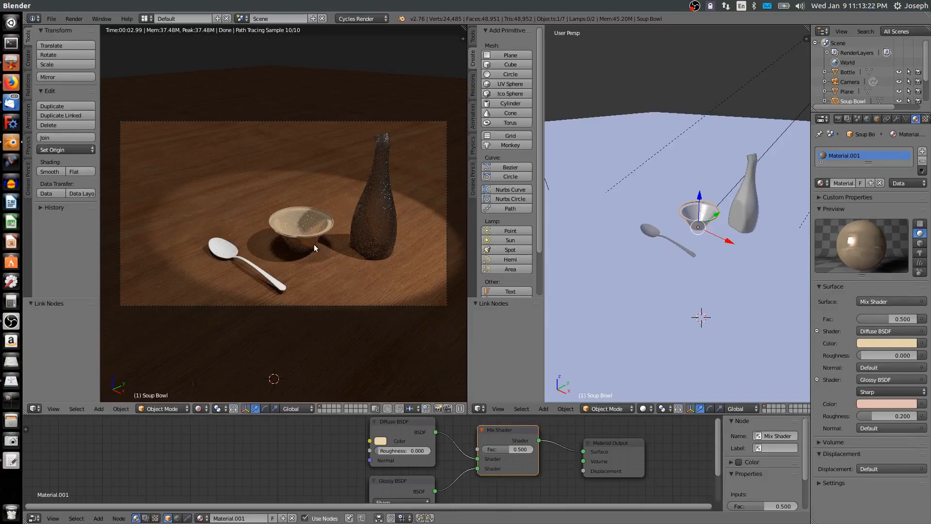
click(508, 448)
text(0.800)
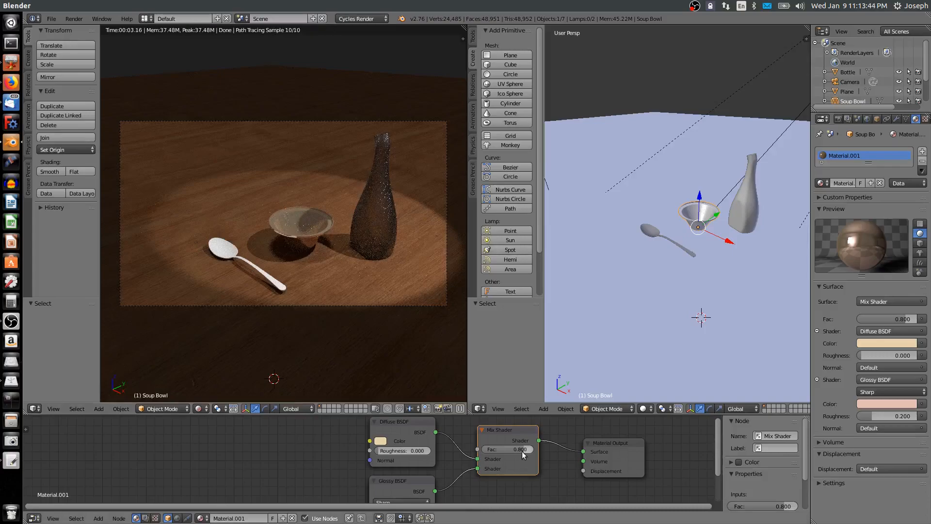
Step: Set the bowl's Mix Shader factor to 0.800, weighting it toward the glossy layer
click(506, 448)
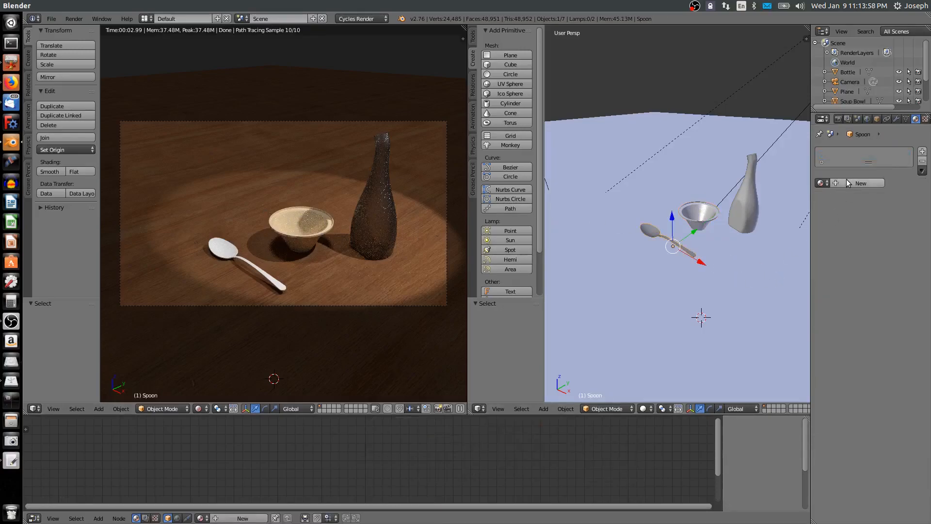
Step: Create a new material for the spoon with a Glossy BSDF surface
click(860, 182)
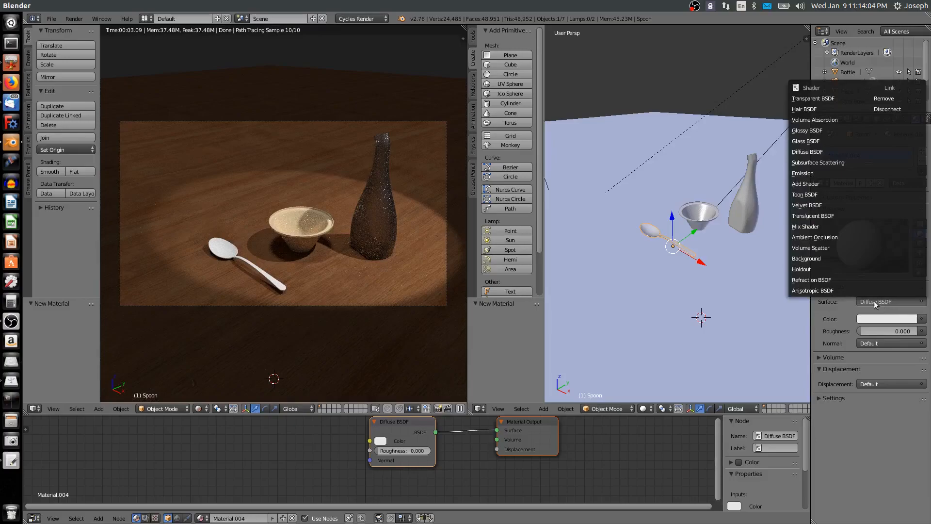
mouse_move(808, 130)
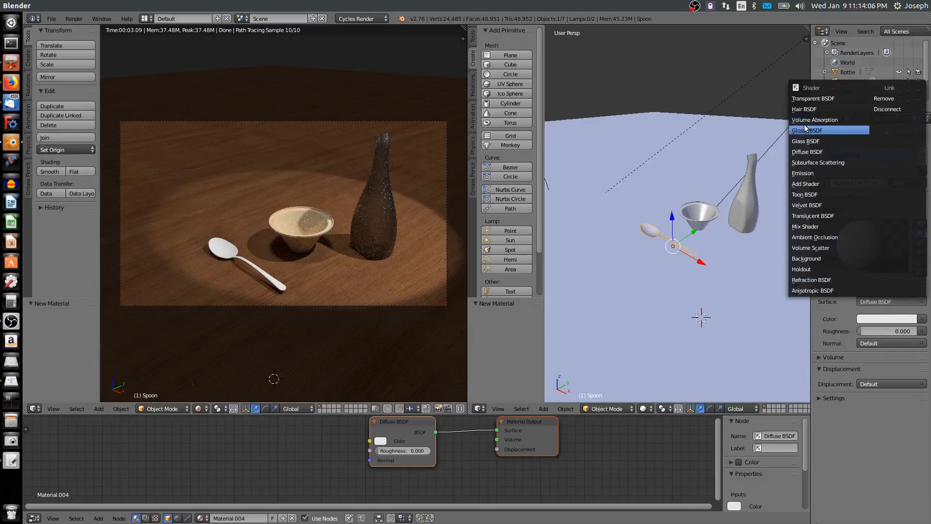
click(807, 129)
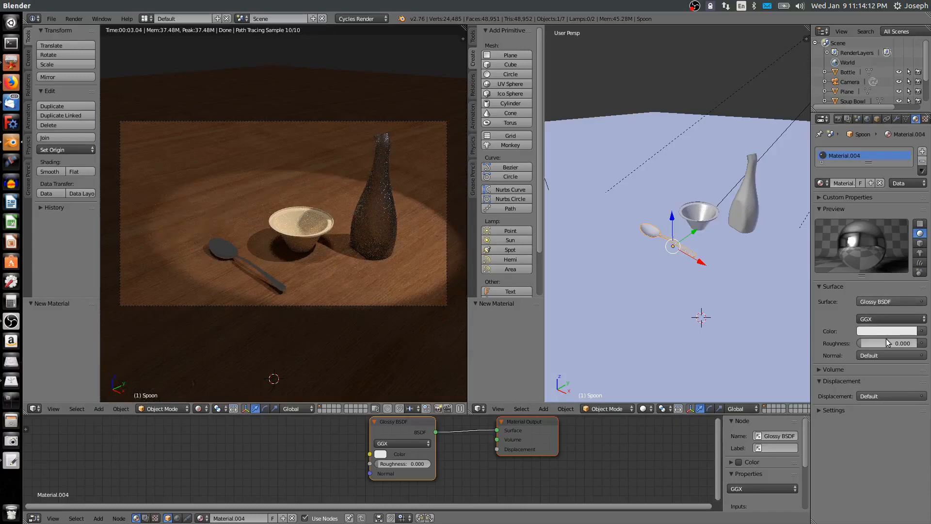
Step: Set the spoon's glossy shader to GGX distribution with roughness 0.100
click(890, 318)
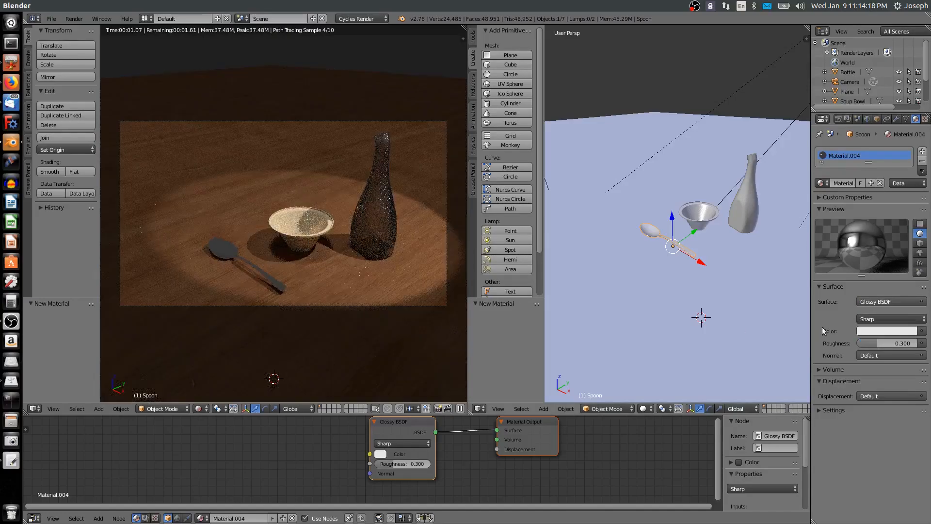
click(889, 319)
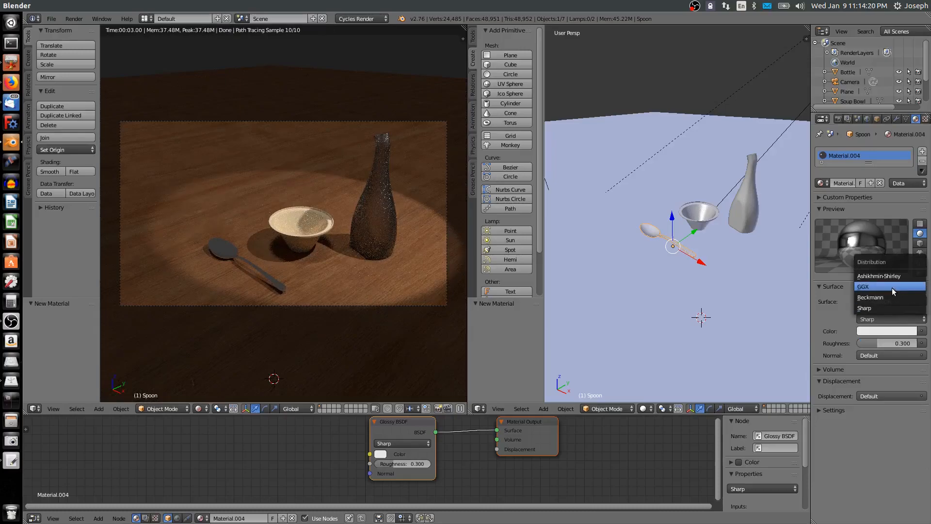
click(867, 286)
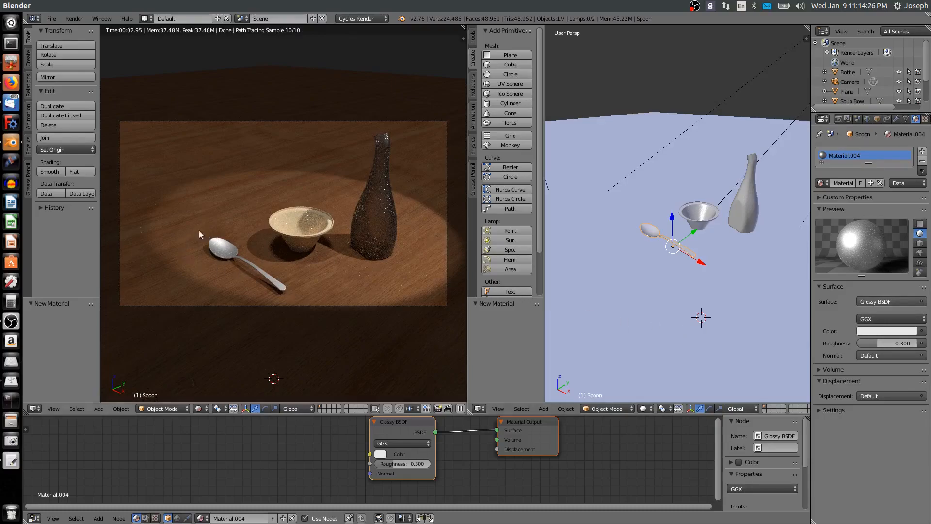
click(885, 343)
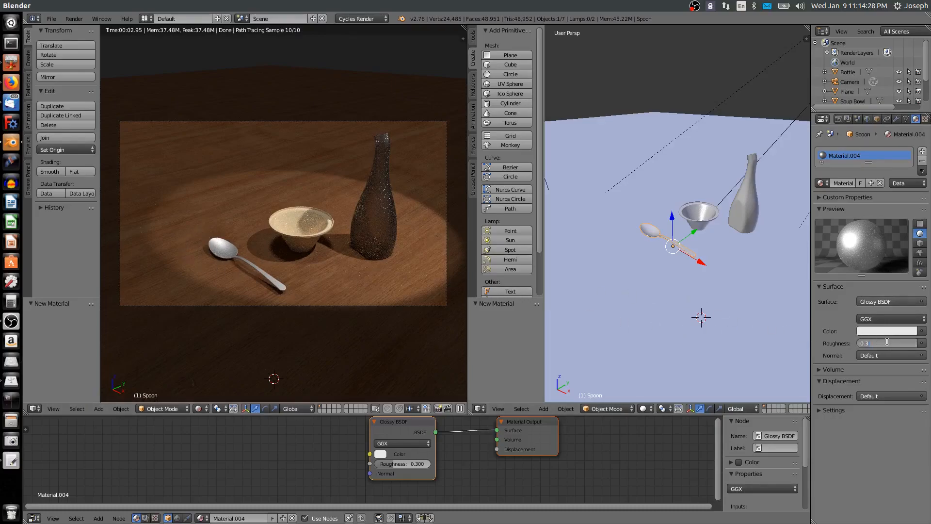
click(885, 343)
text(0.100)
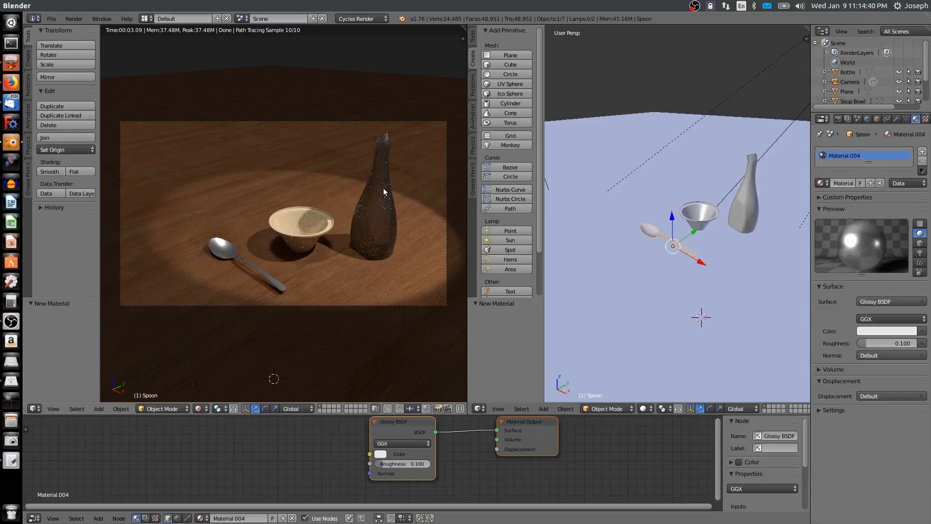
mouse_move(314, 232)
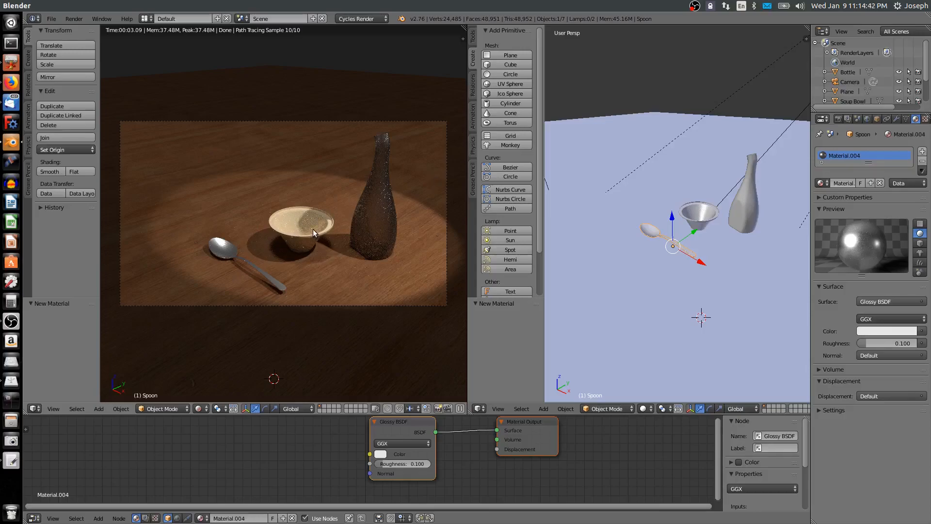
Step: Select the bowl and set both its diffuse and glossy roughness to 0.500
click(698, 214)
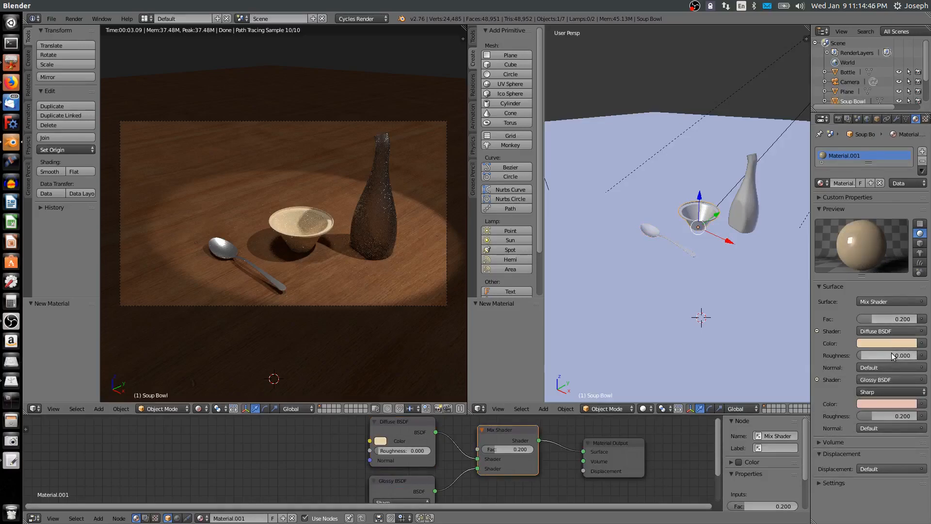
click(887, 355)
text(0.500)
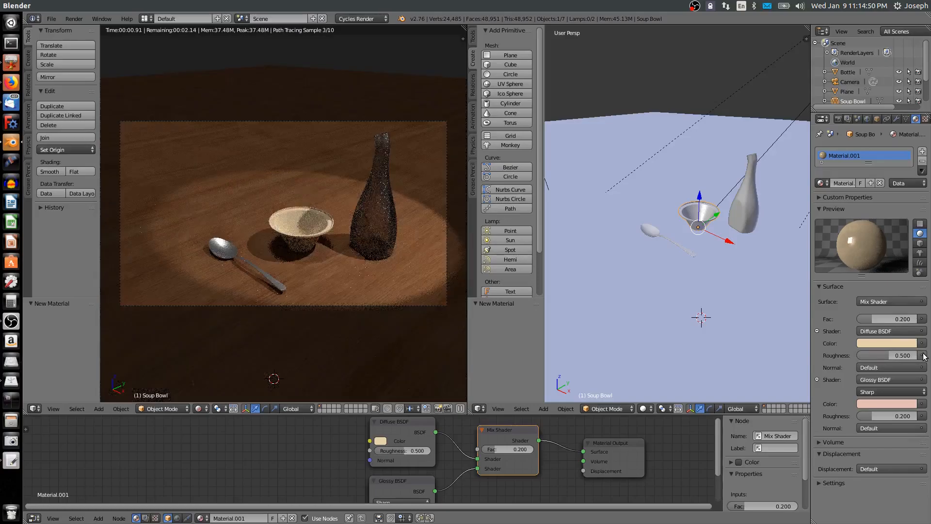
click(885, 416)
text(0.500)
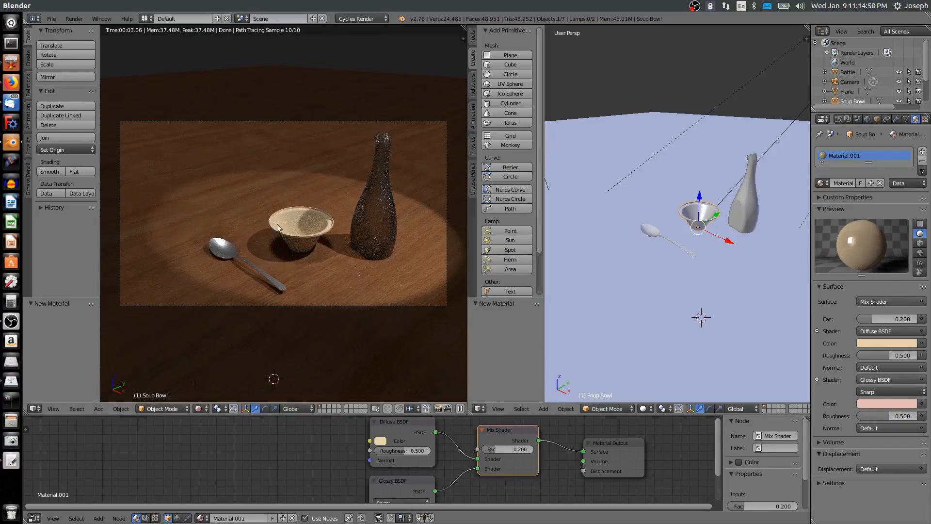
mouse_move(332, 278)
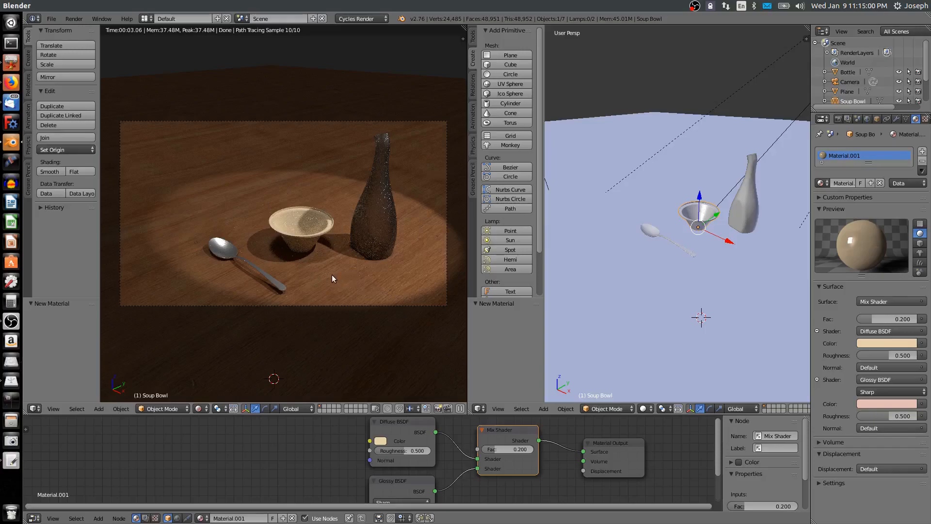
mouse_move(678, 236)
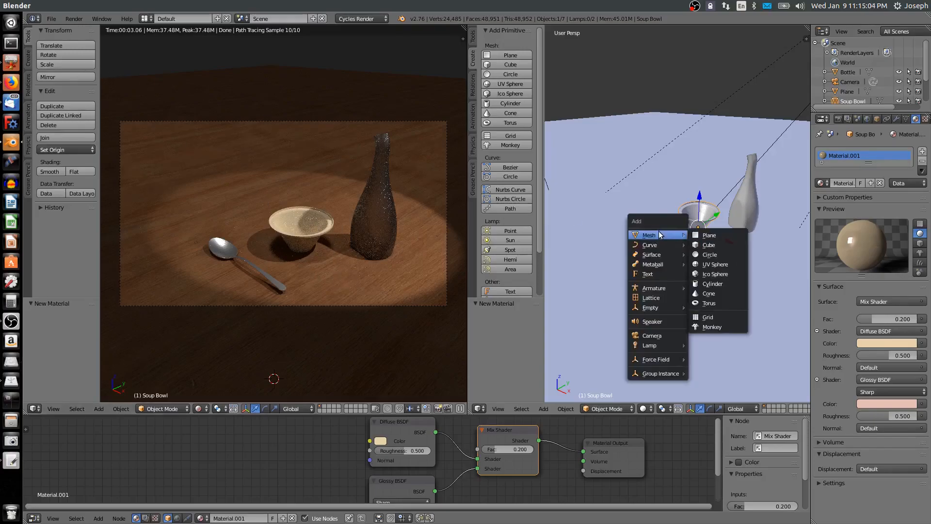
Step: Add a plane mesh and move it behind the bowl, bottle and spoon as a backdrop wall
click(709, 235)
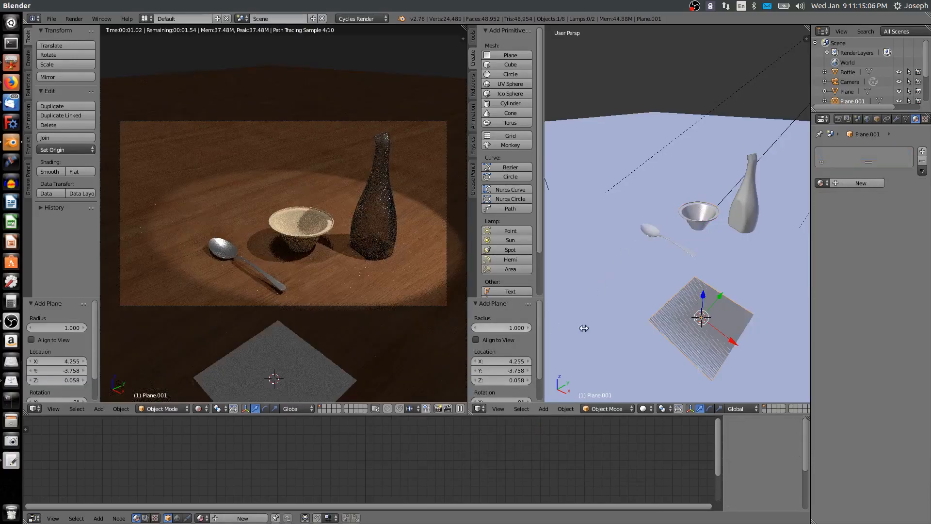
drag(701, 321, 659, 341)
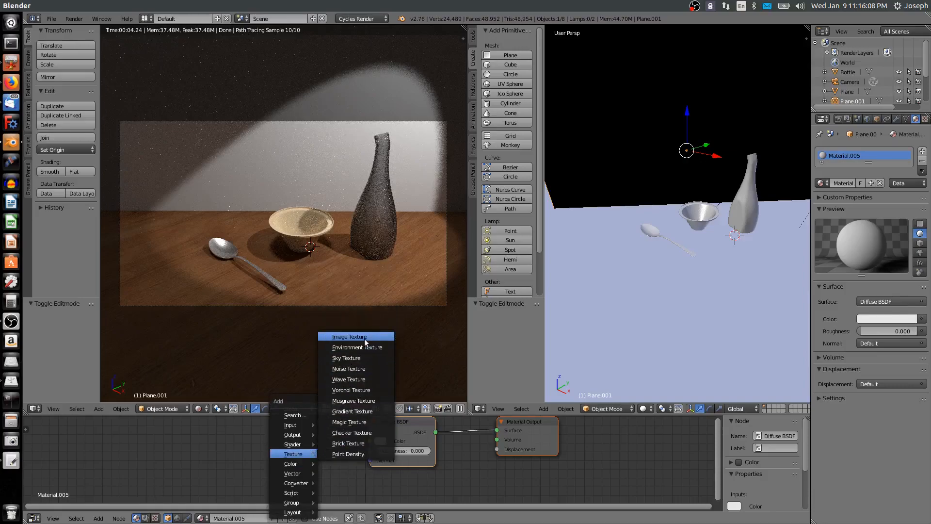
Step: Add an Image Texture node and wire its Color output into the Diffuse BSDF Color input
click(349, 337)
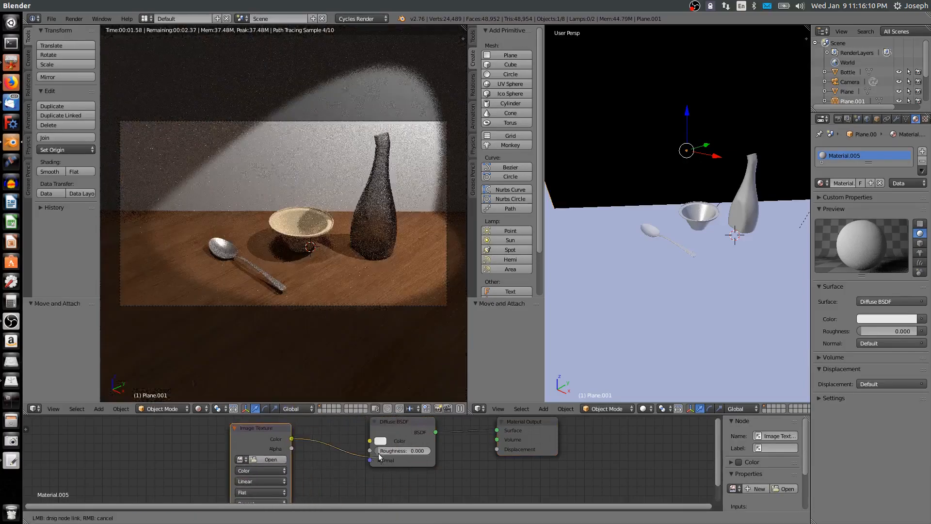
drag(291, 438, 371, 441)
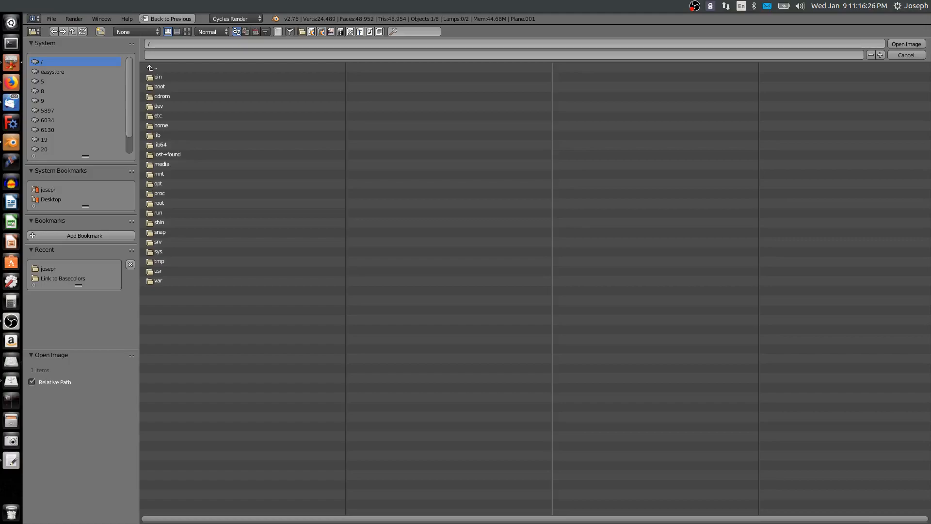
mouse_move(771, 35)
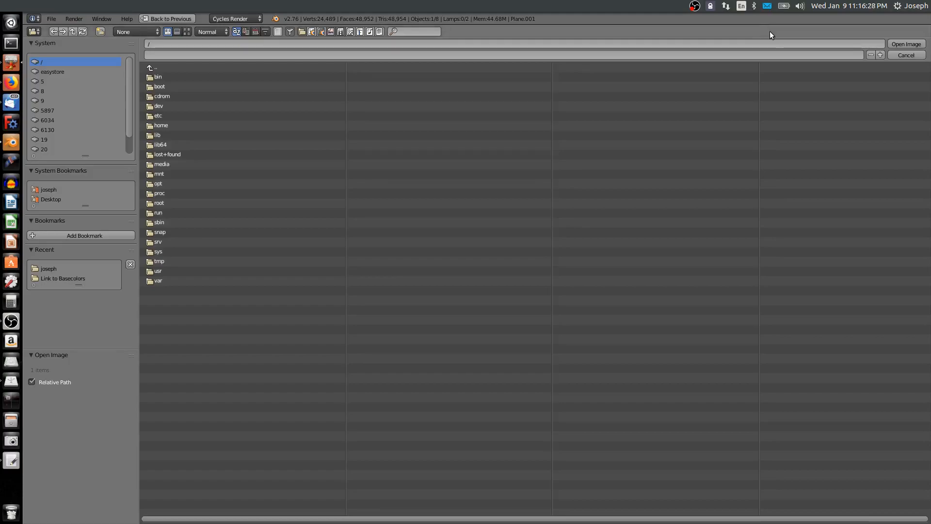
Step: Navigate the image file browser into the Basecolors texture folder via Recent
click(350, 42)
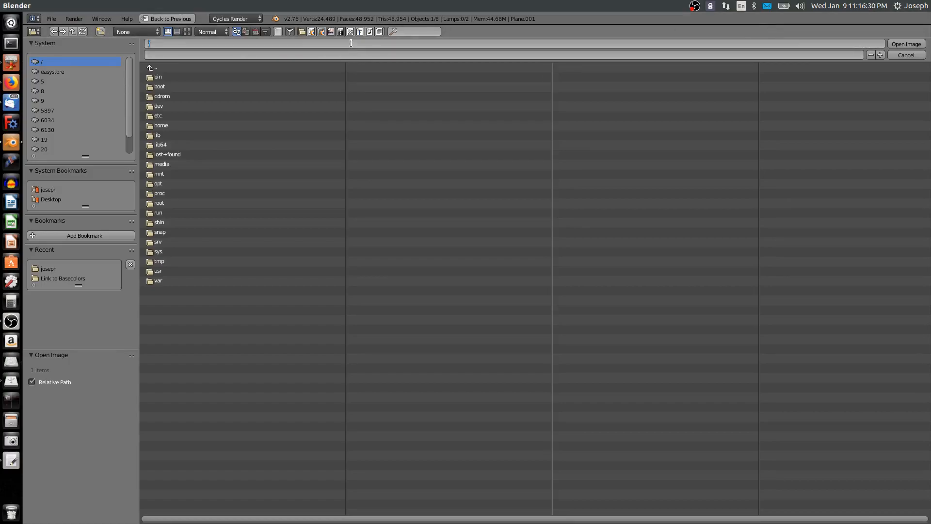
double_click(62, 279)
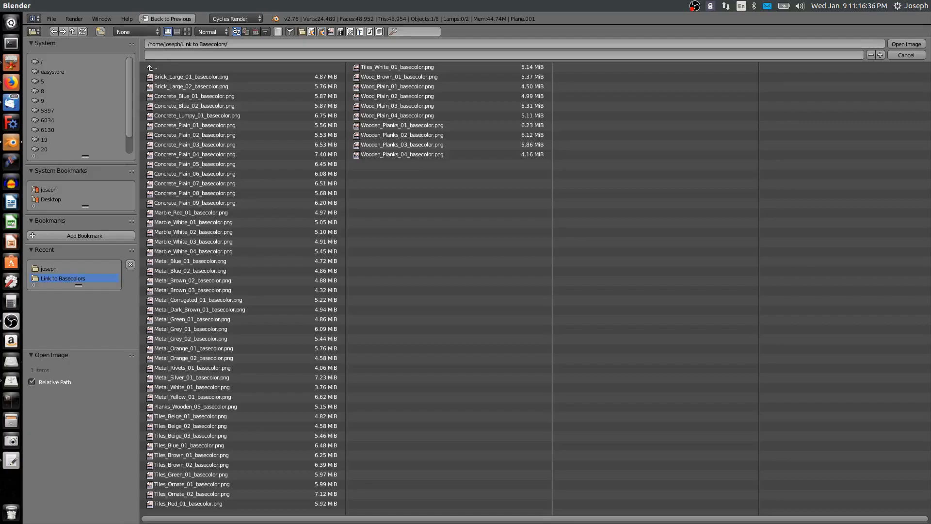
mouse_move(673, 288)
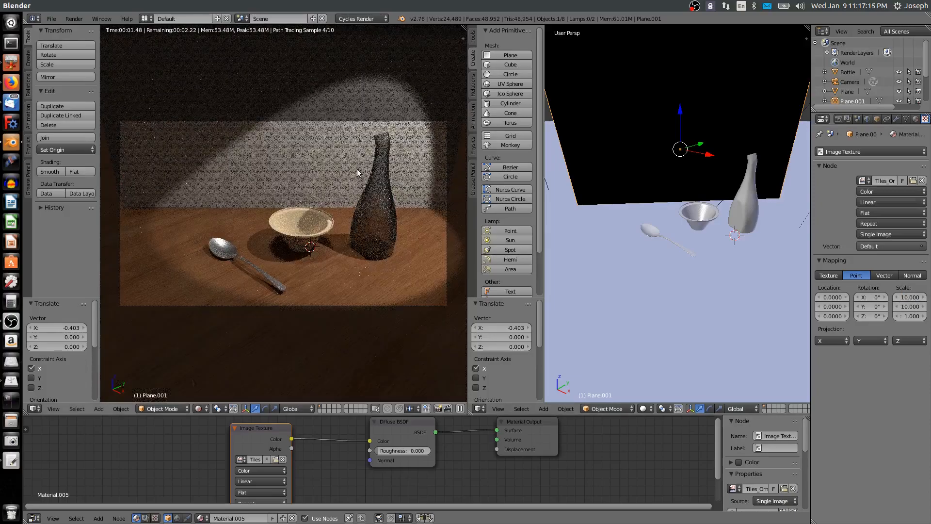
mouse_move(260, 154)
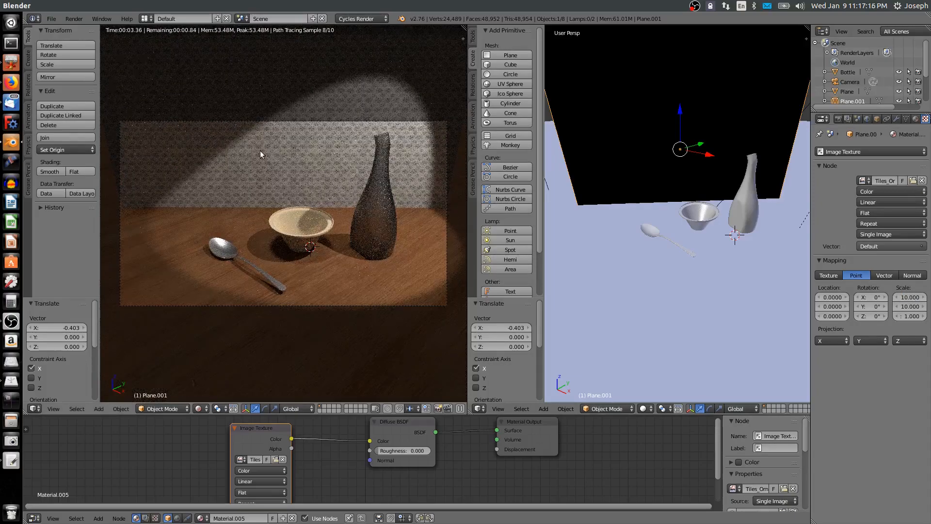